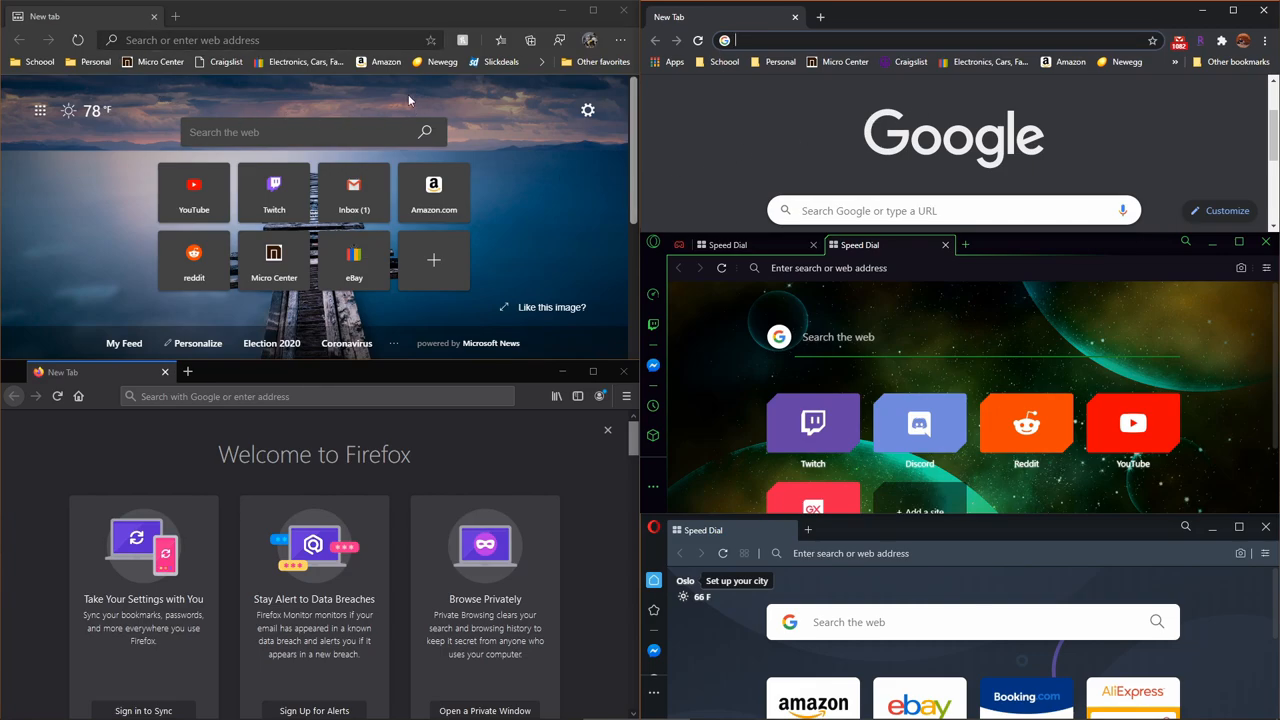
mouse_move(228, 170)
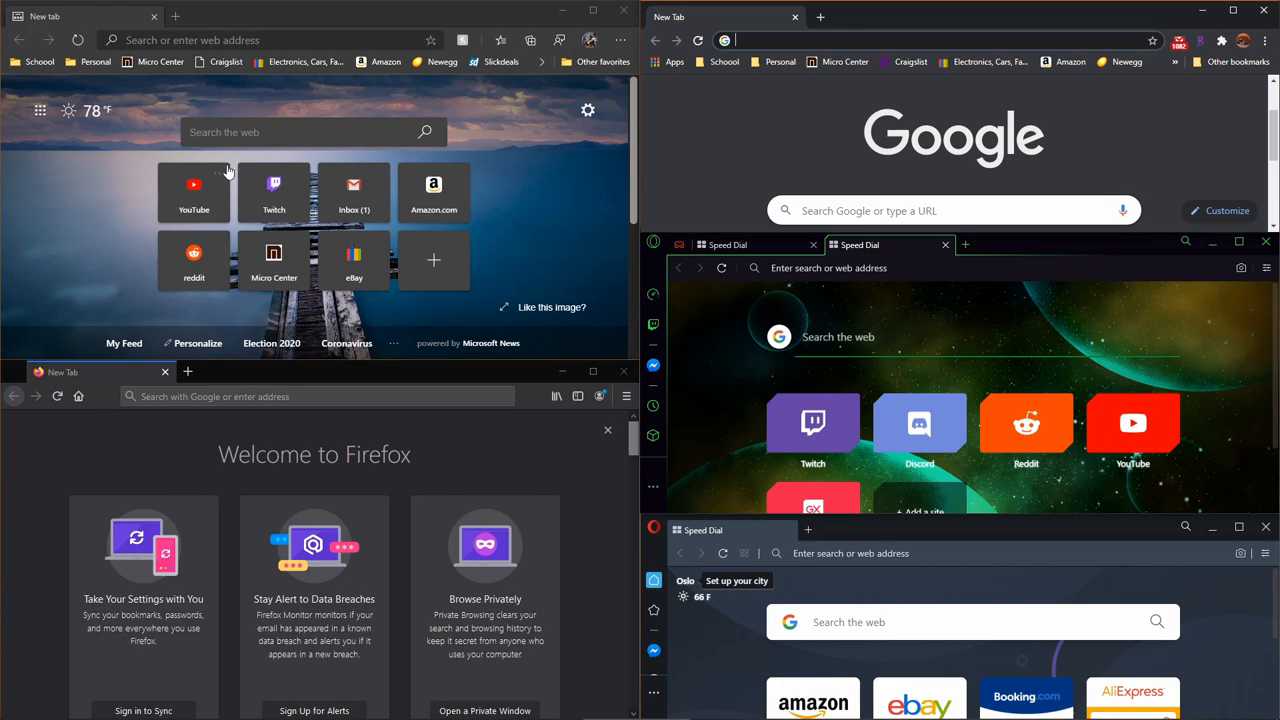
mouse_move(110, 216)
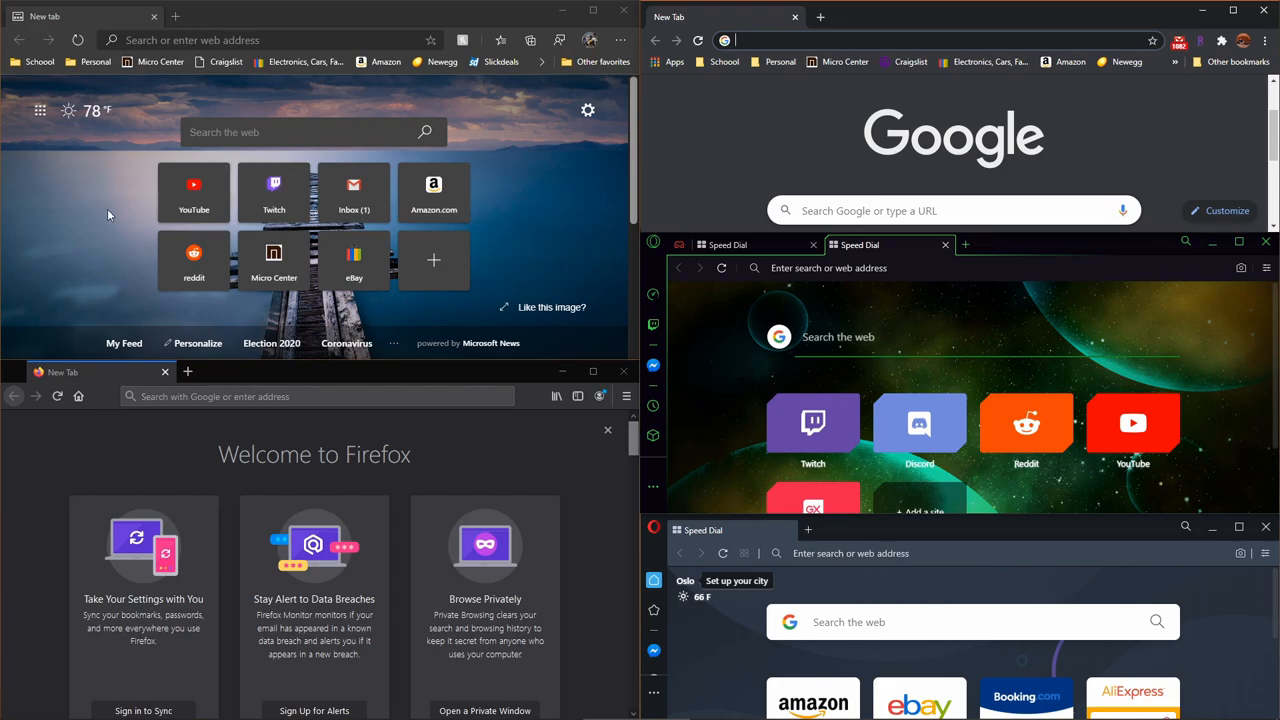
mouse_move(156, 468)
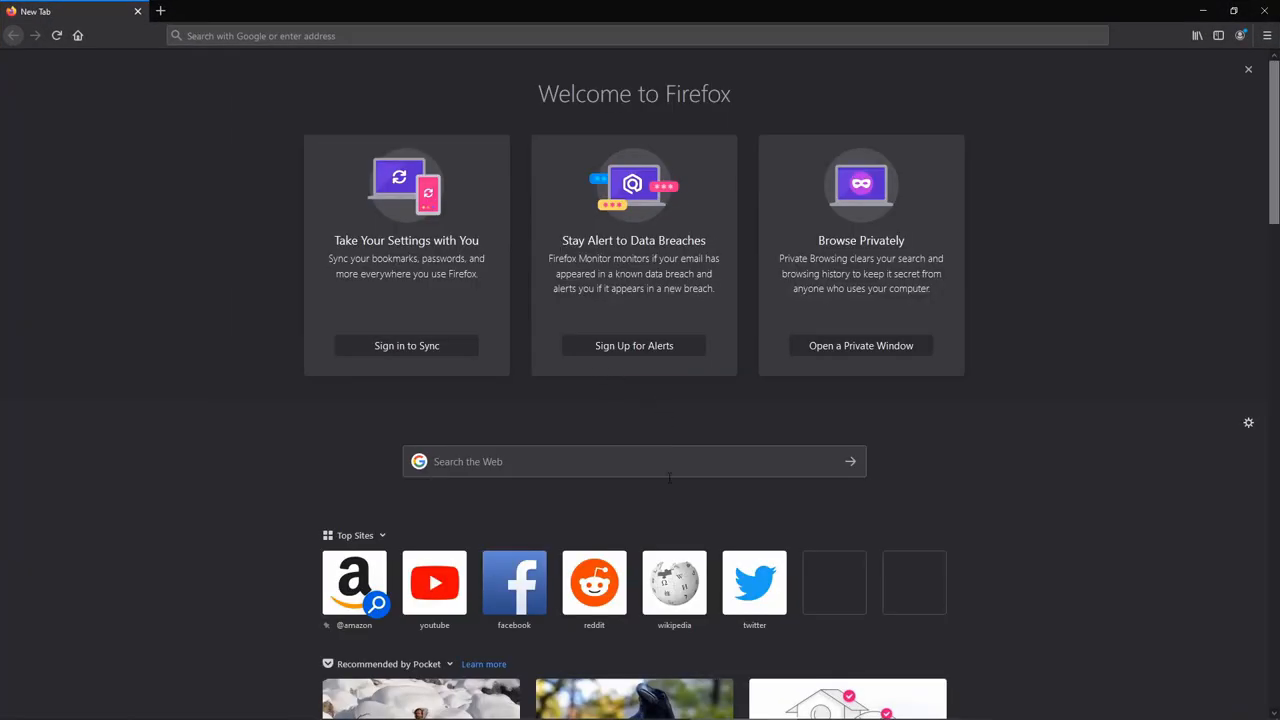
Step: Search 'ga' in Firefox's address bar offline and retry the Server Not Found page
type("game")
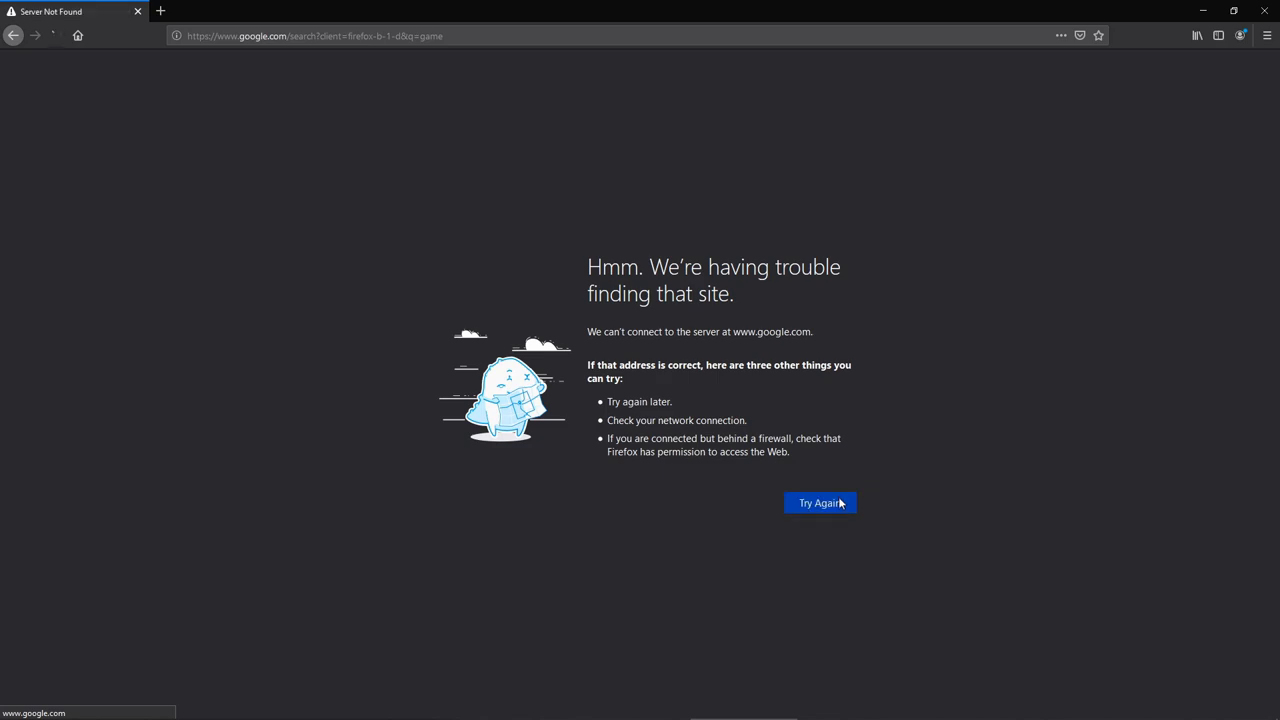
left_click(820, 504)
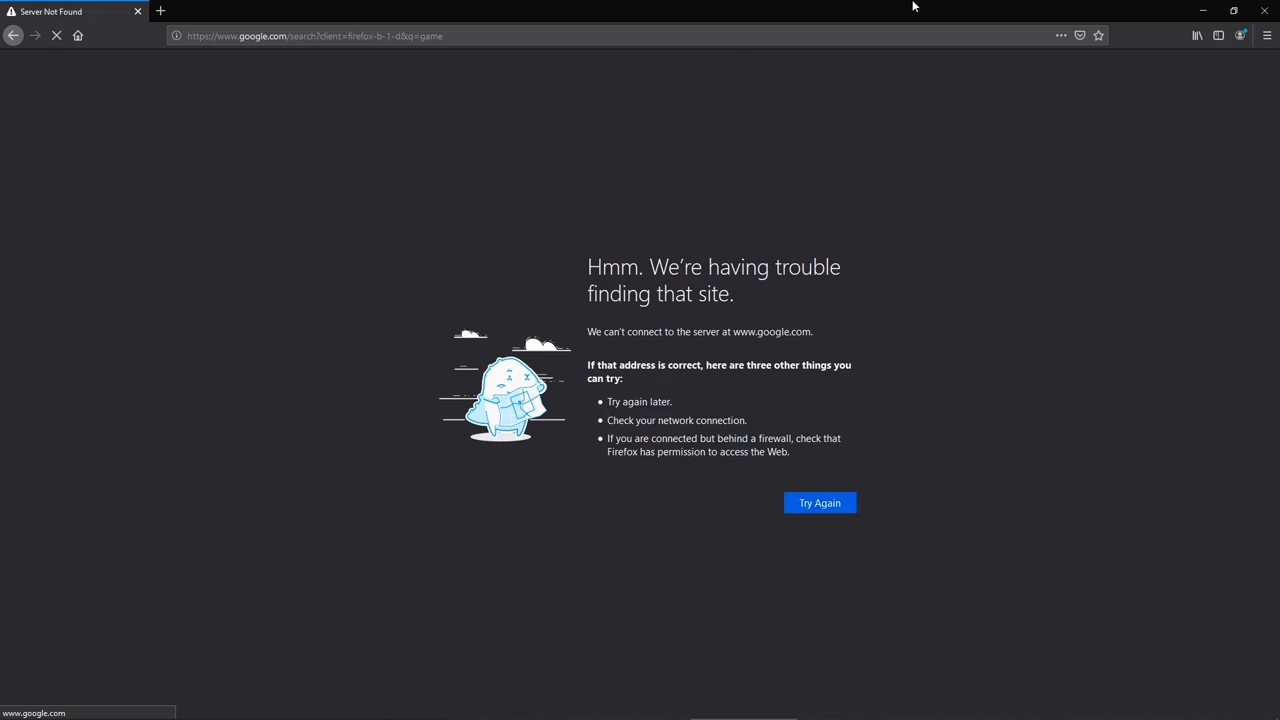
mouse_move(1204, 12)
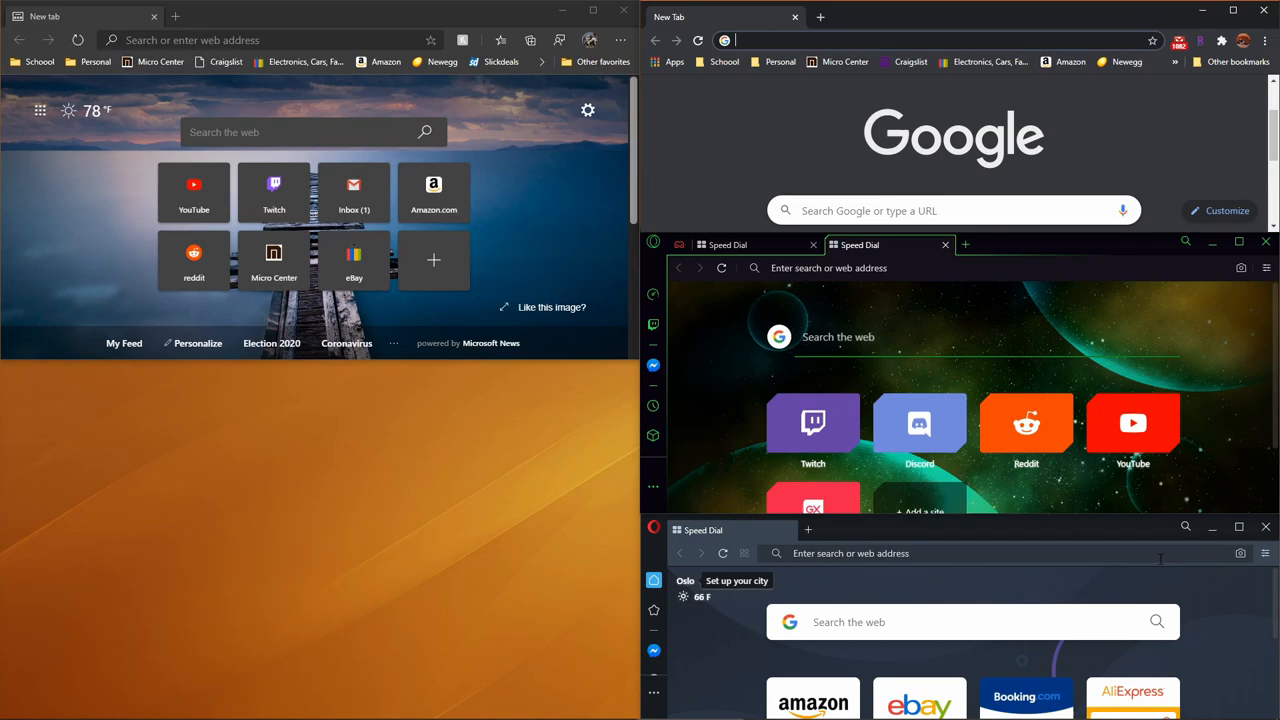
Step: Maximize Opera, search 'g' offline, zoom the No internet UFO page in and out, then reset the zoom
left_click(1238, 528)
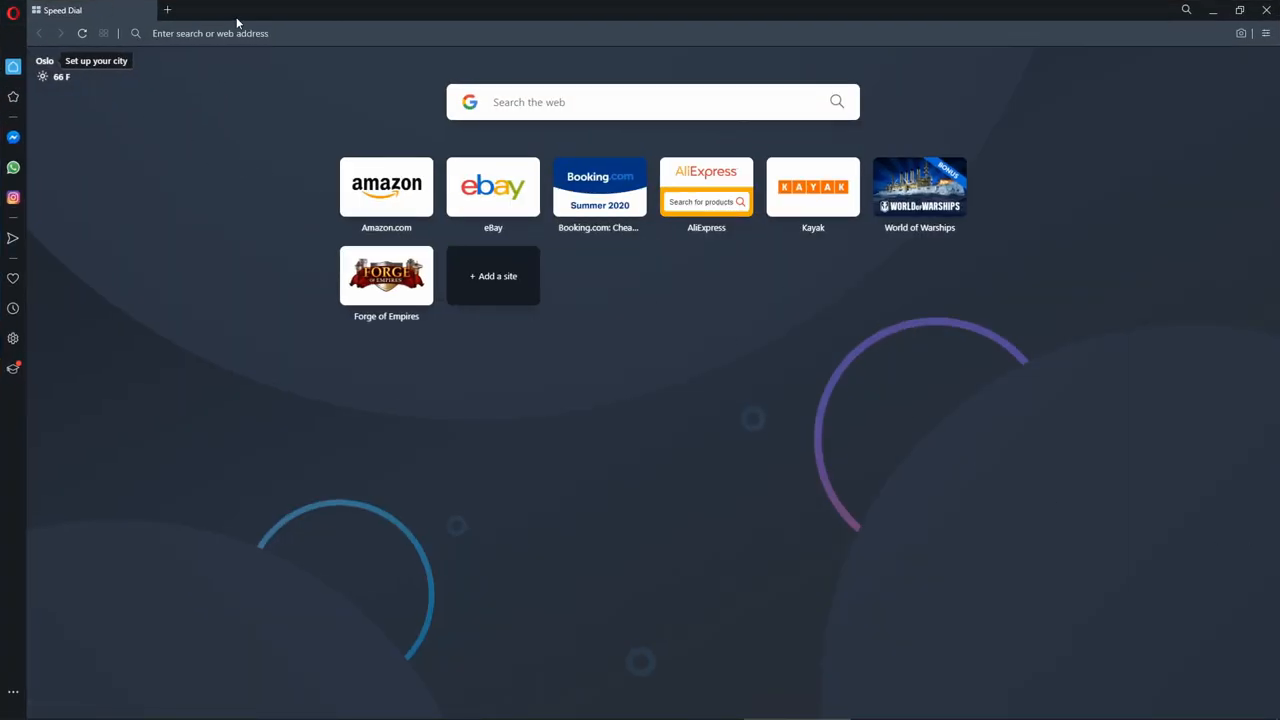
type("g")
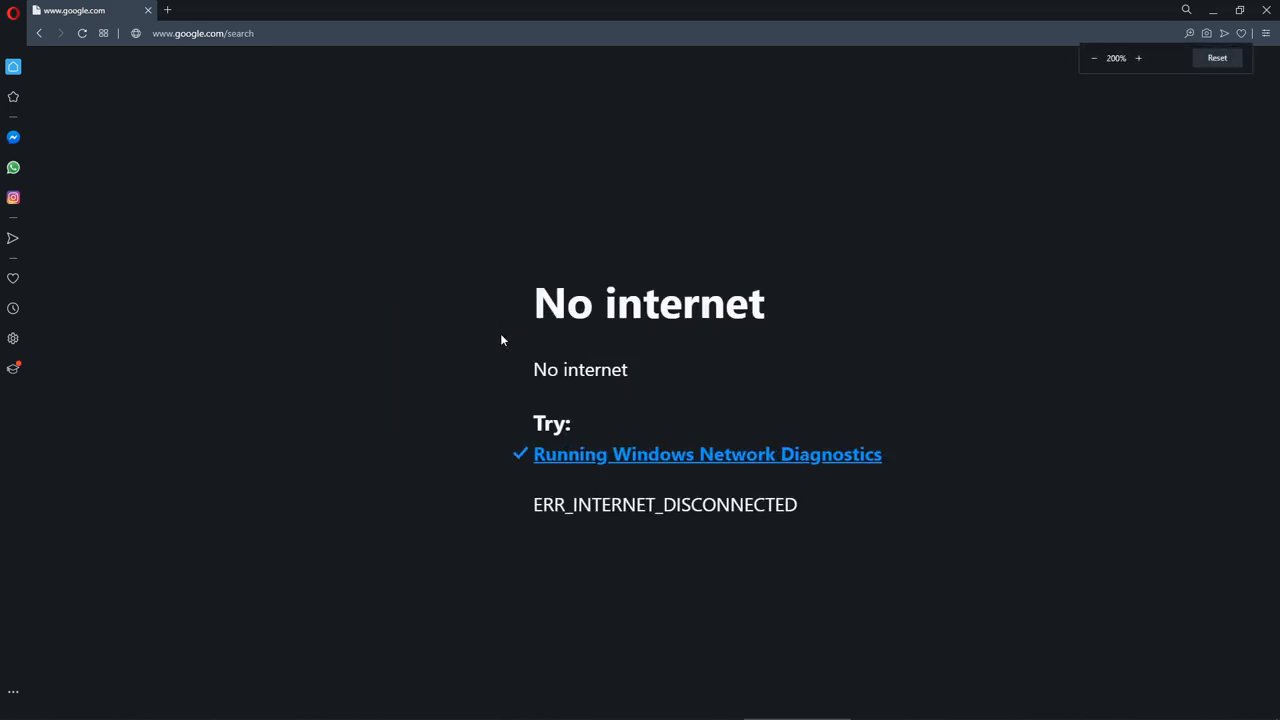
left_click(1138, 56)
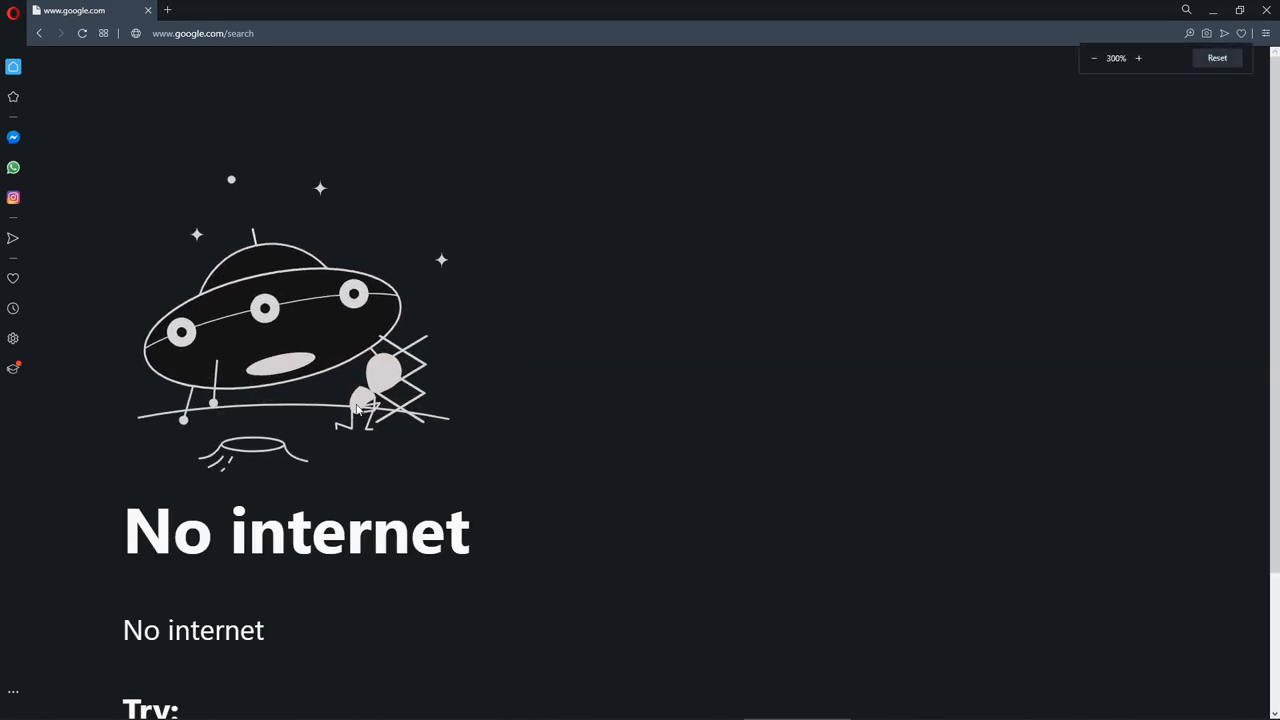
left_click(1216, 56)
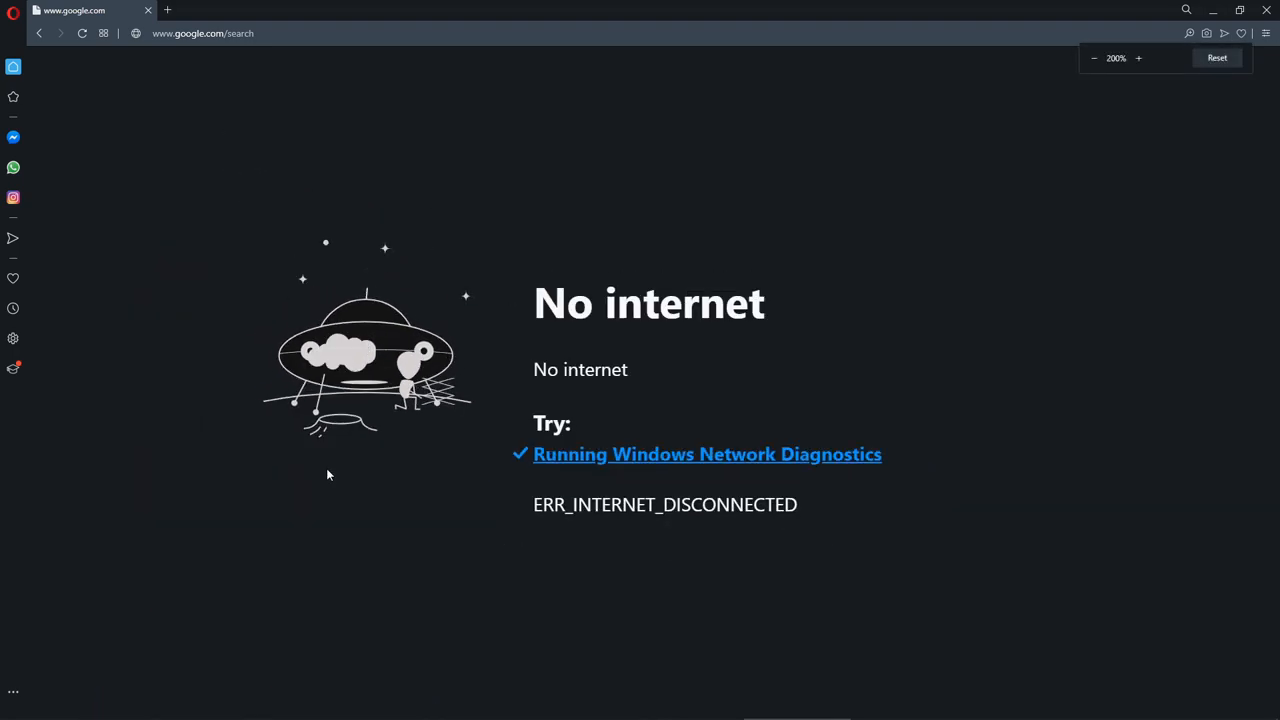
left_click(1094, 58)
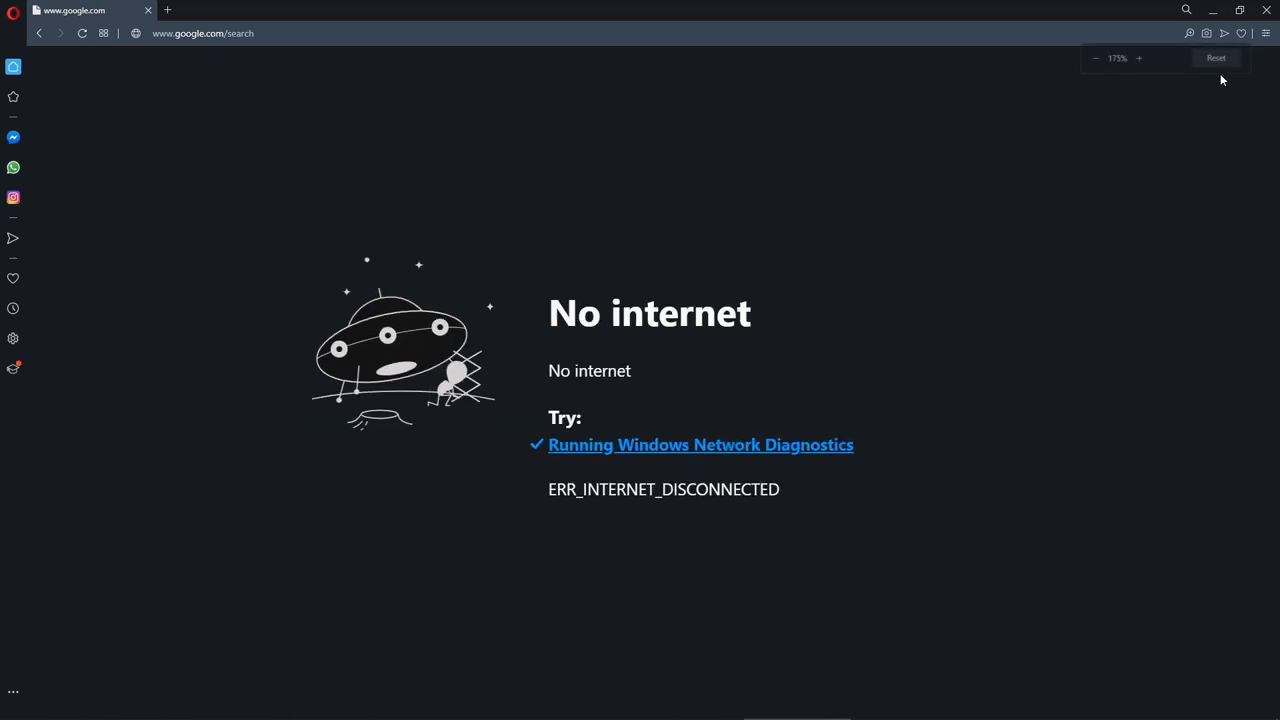
left_click(1216, 56)
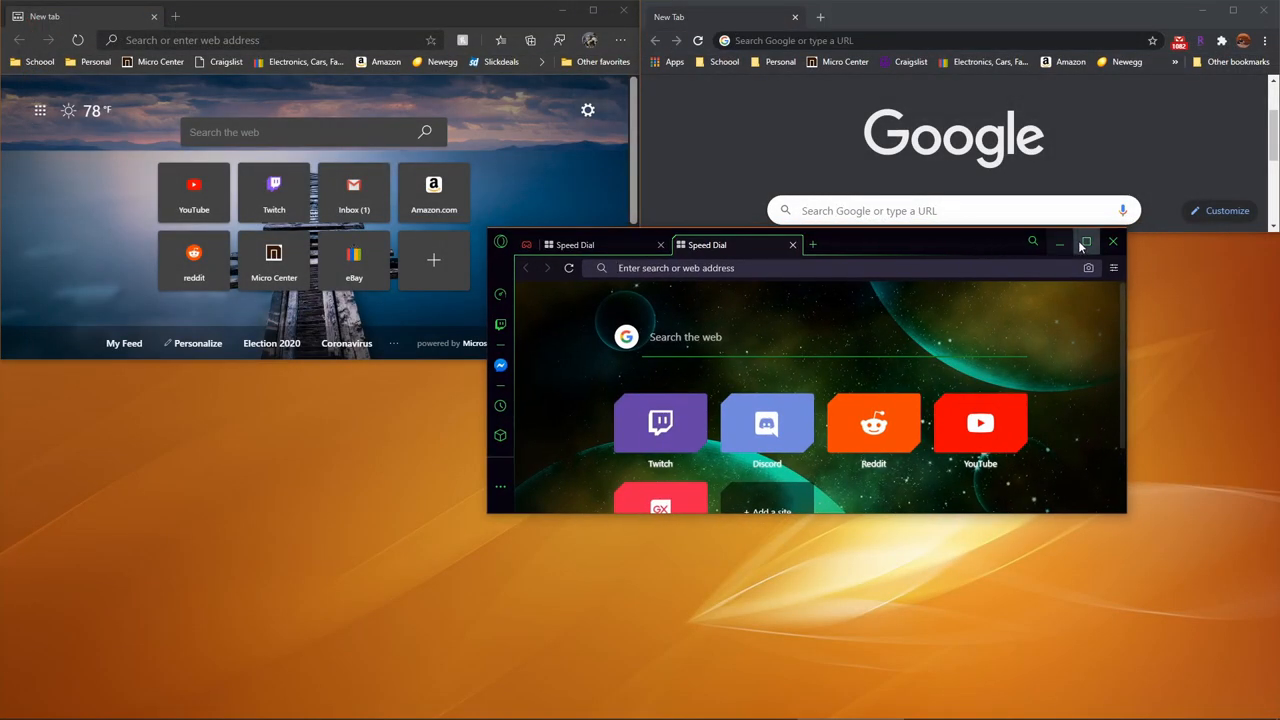
Step: Maximize Opera GX, search 'gma' offline, and reset the enlarged No internet page to normal size
left_click(1084, 244)
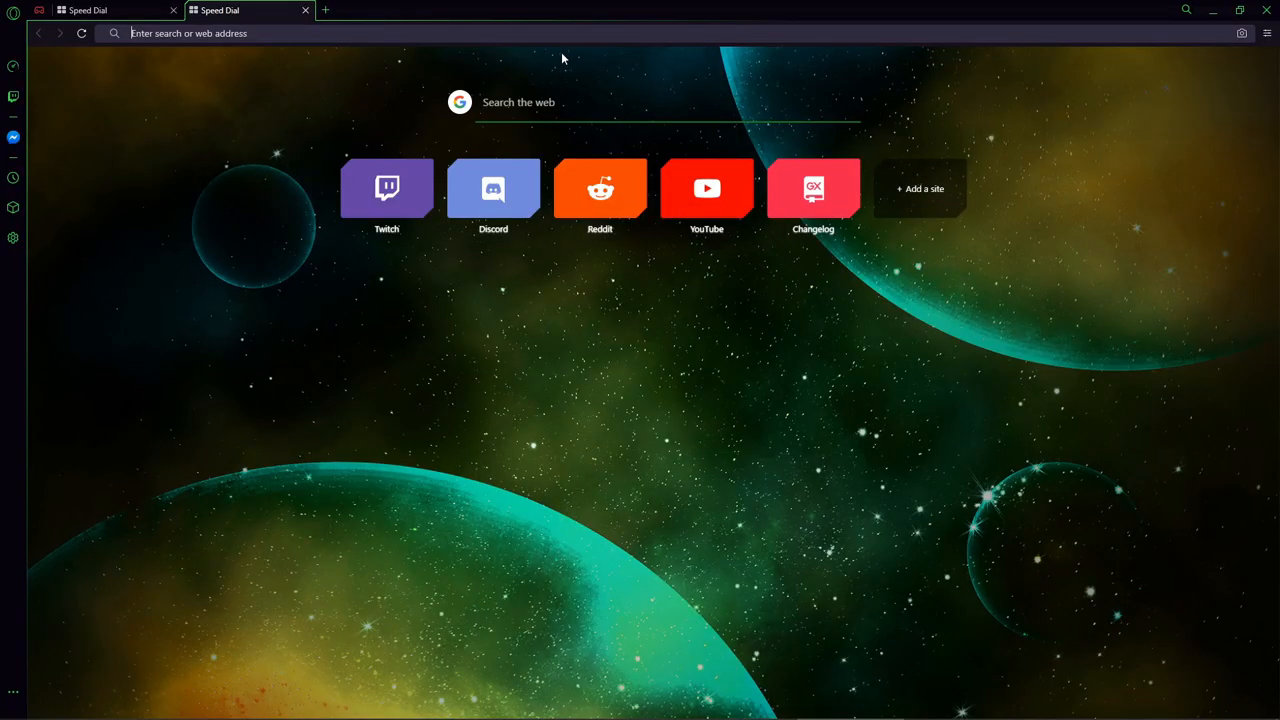
mouse_move(658, 6)
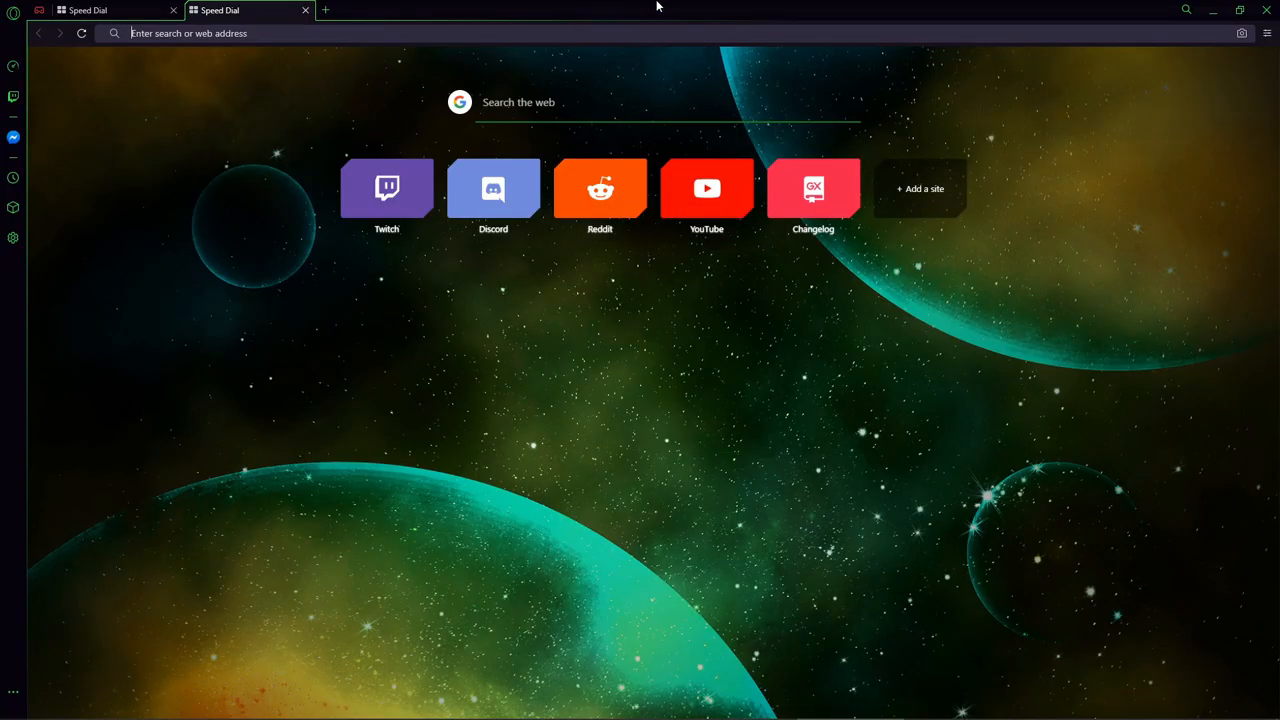
type("gma")
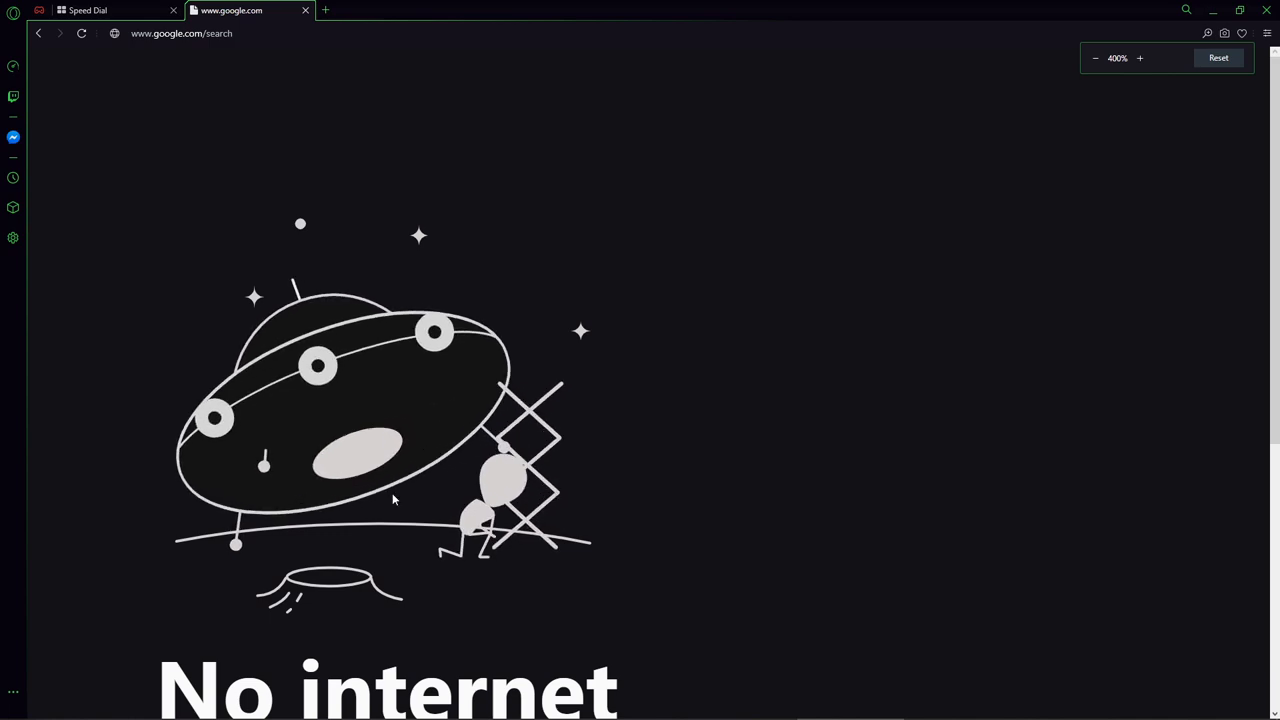
left_click(1218, 56)
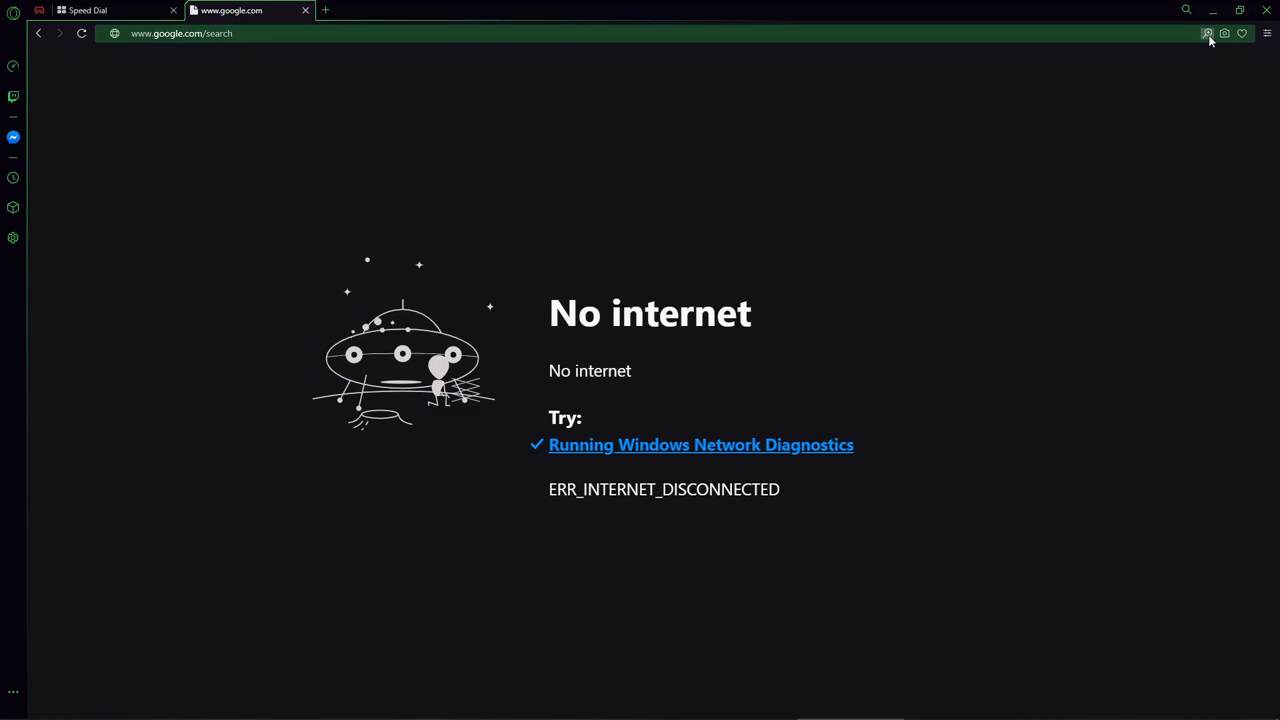
mouse_move(1244, 32)
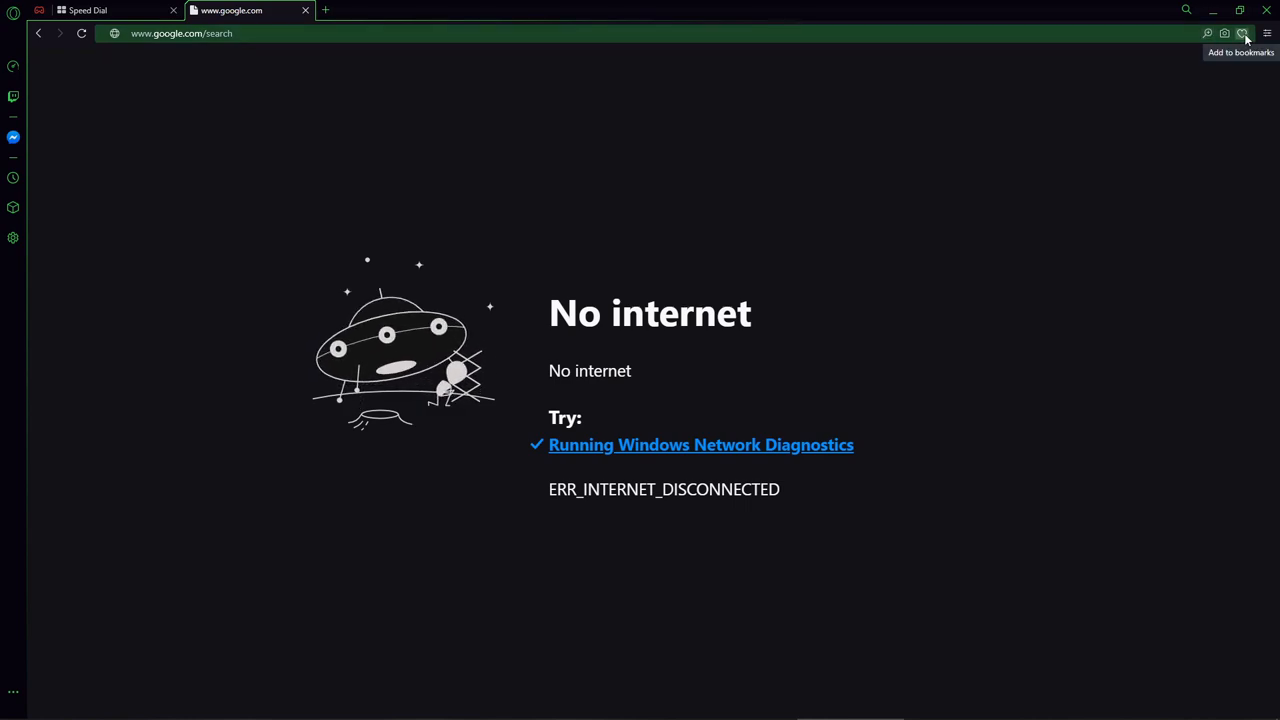
mouse_move(1264, 10)
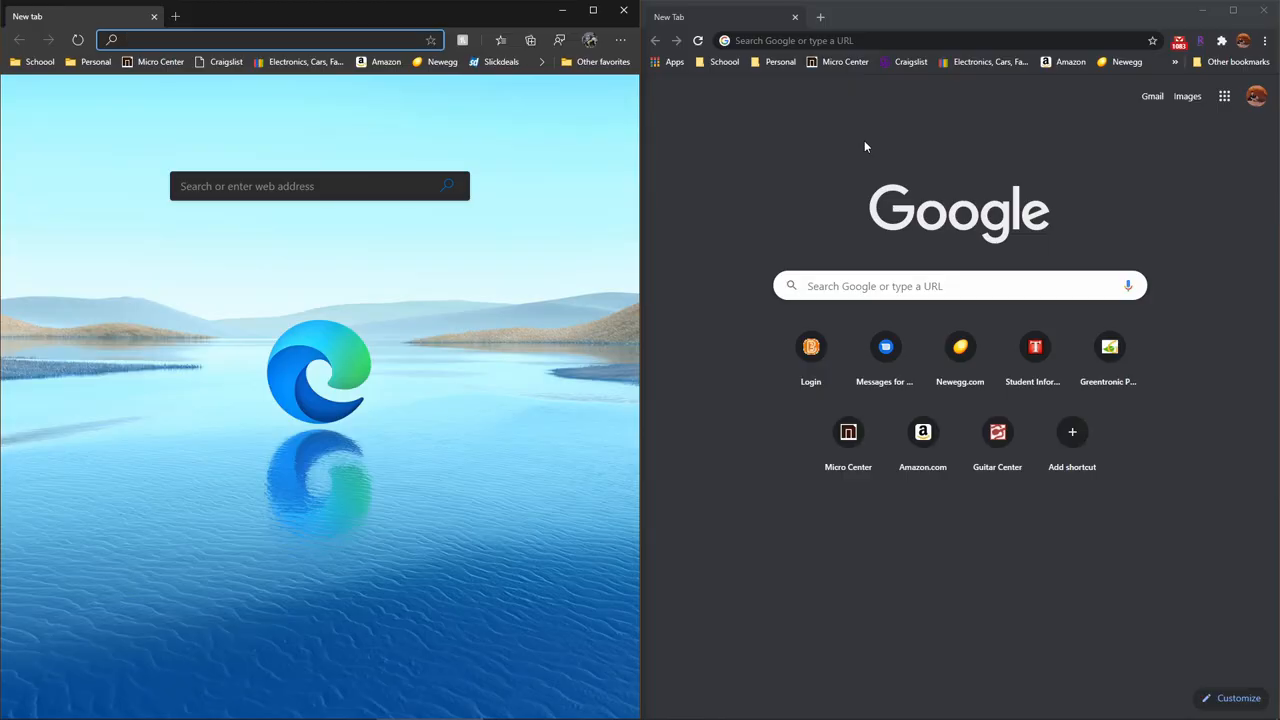
mouse_move(948, 260)
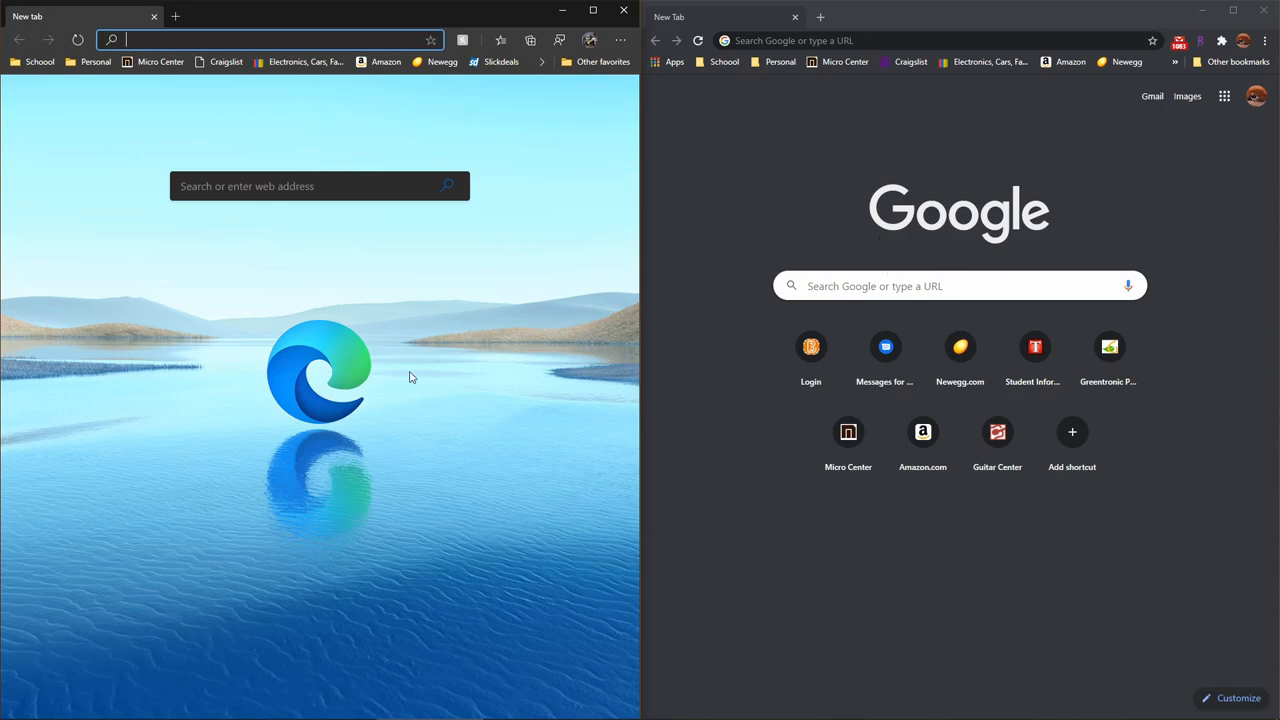
mouse_move(350, 388)
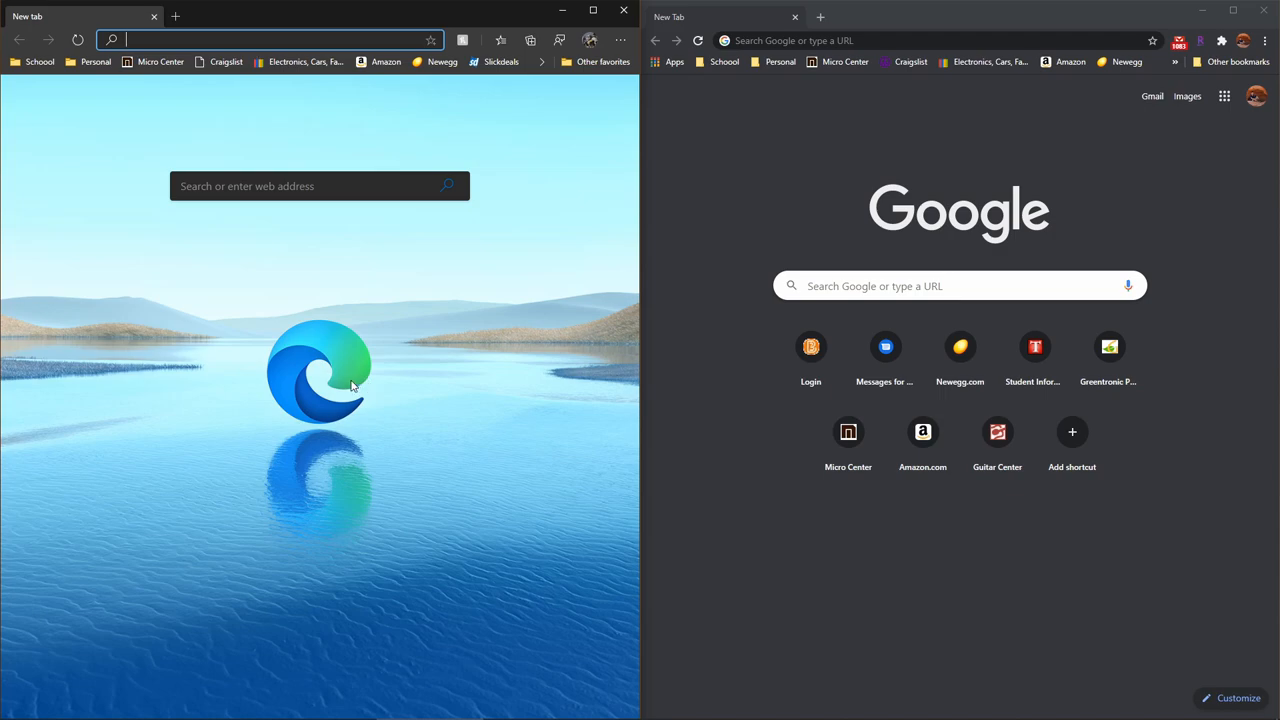
mouse_move(530, 432)
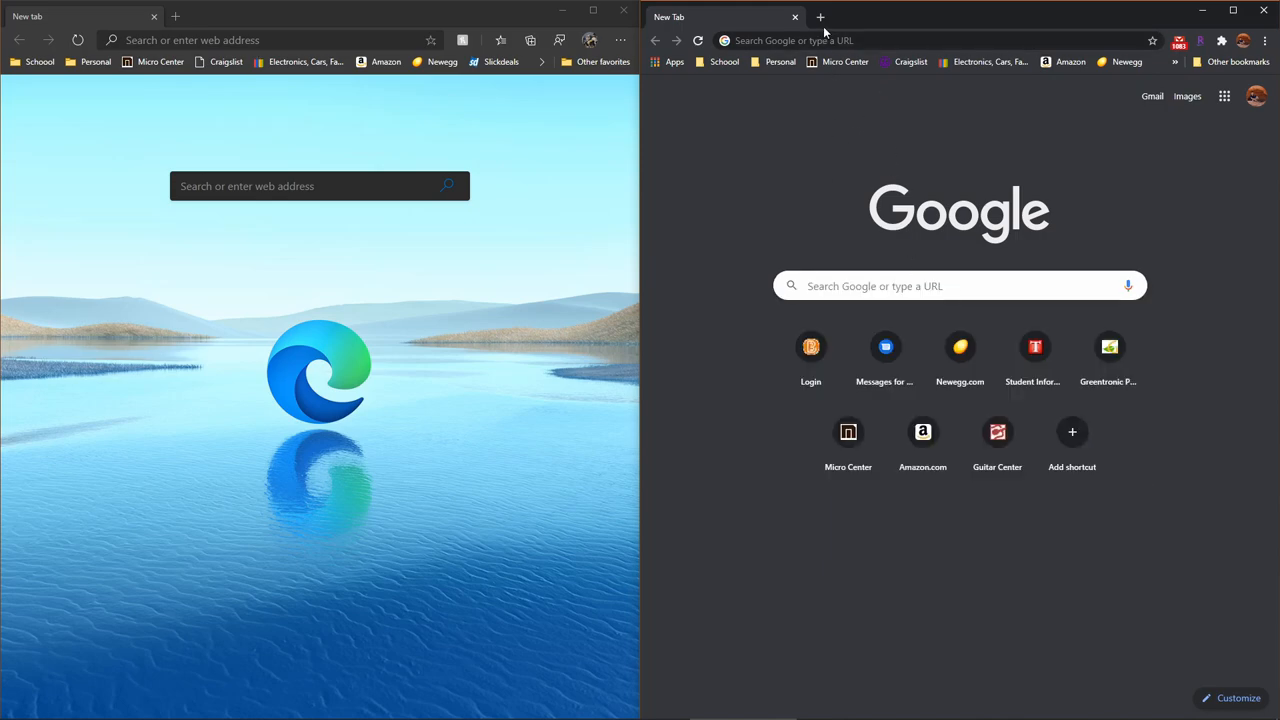
Step: Search 'g' offline in Chrome and play the dinosaur game, jumping until Game Over
type("g")
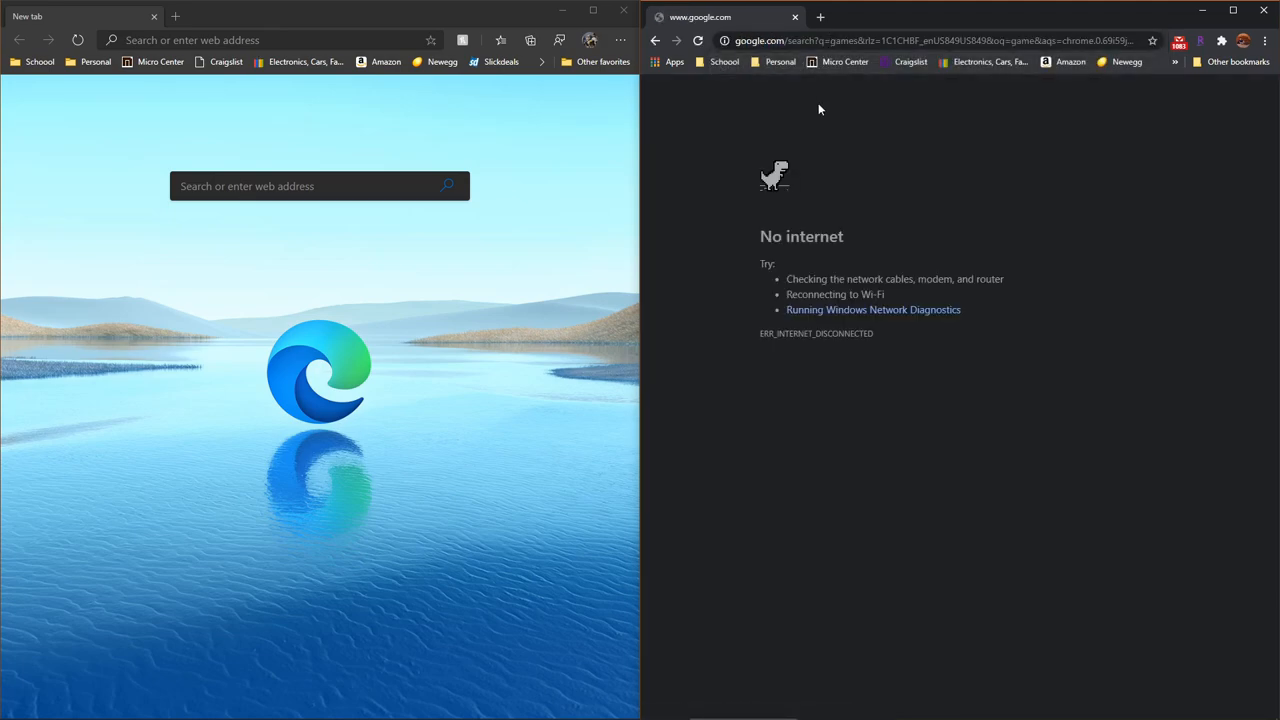
key("space")
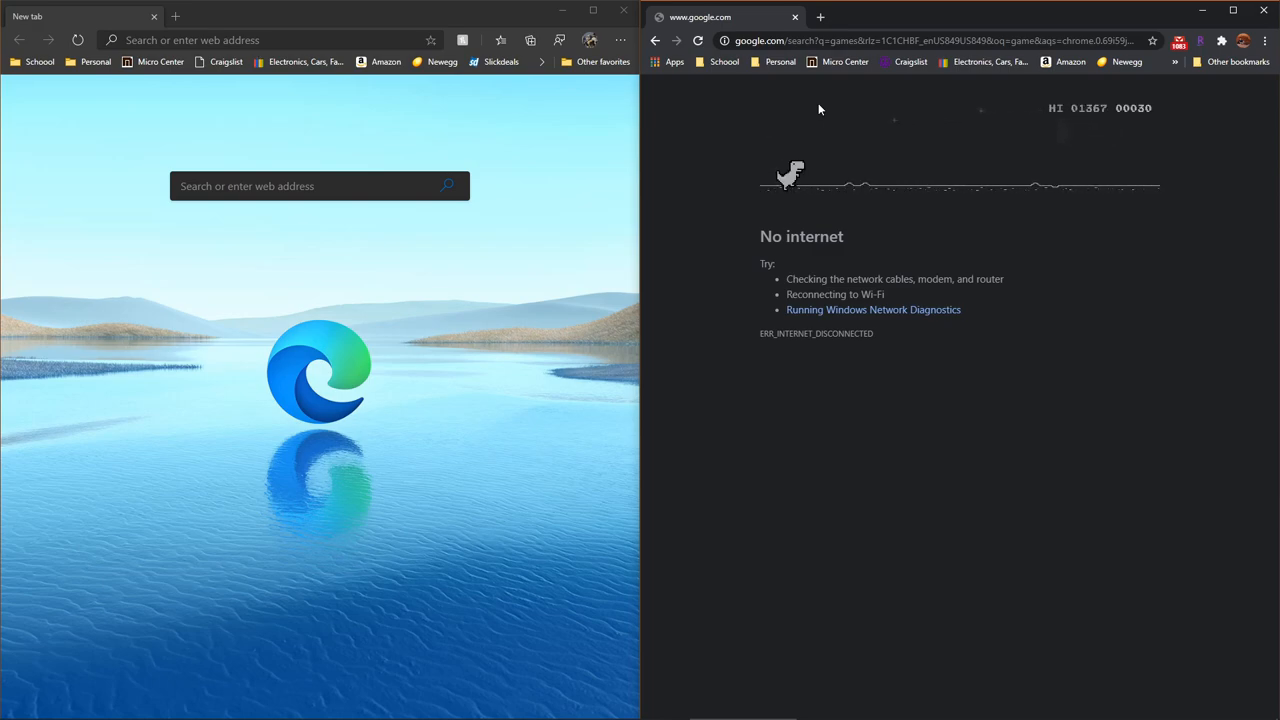
key("space")
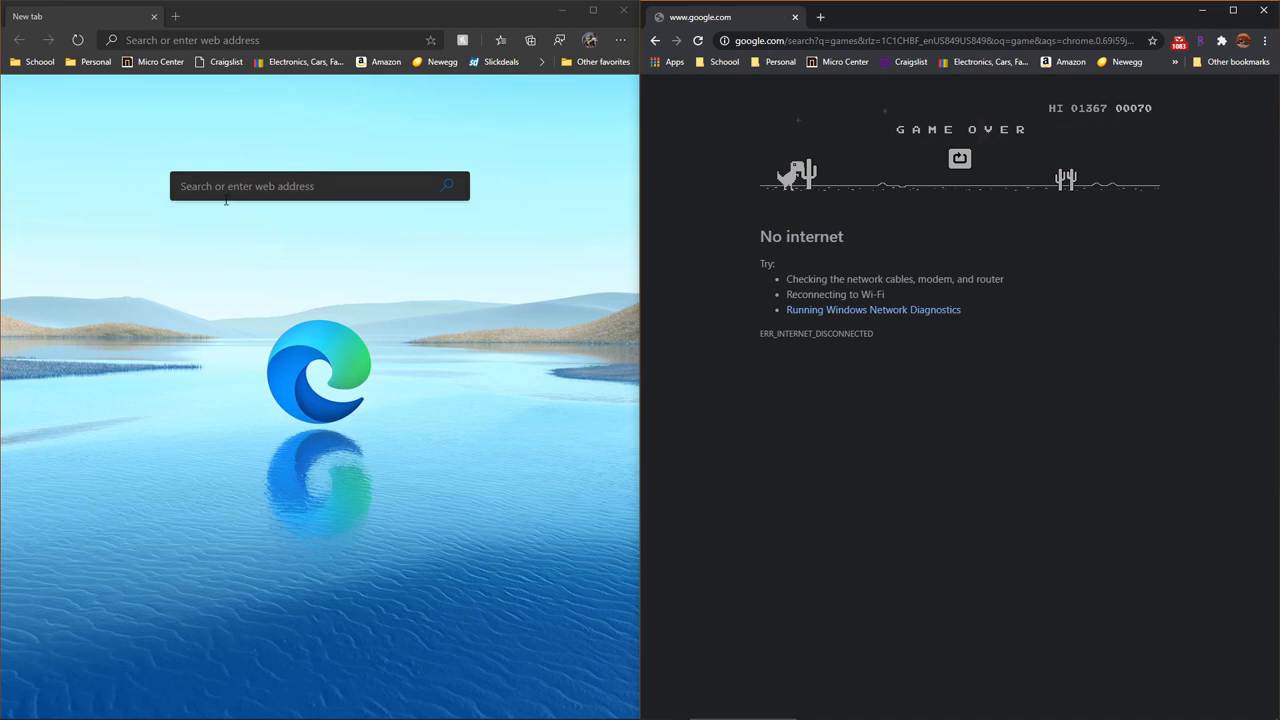
left_click(320, 186)
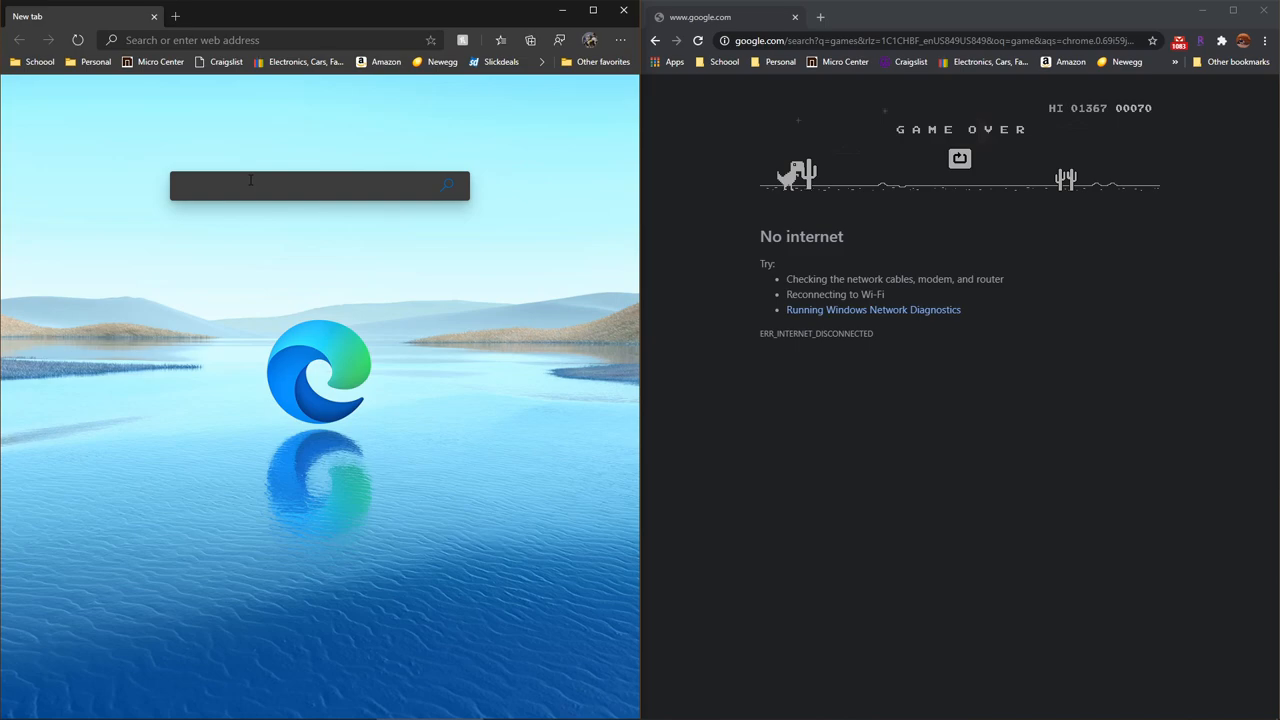
Step: Search 'gam' offline in Edge and launch the surf game from the You're not connected page
type("game&cvid=8c5a34e181d54")
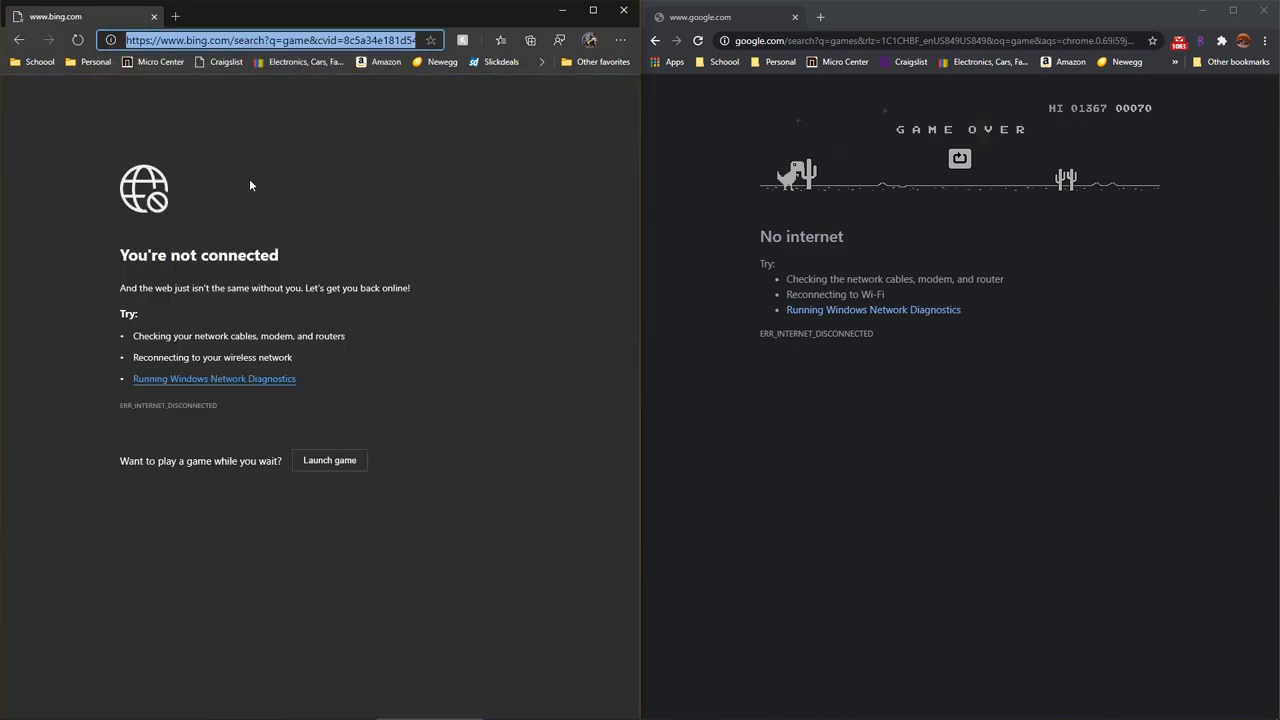
mouse_move(176, 398)
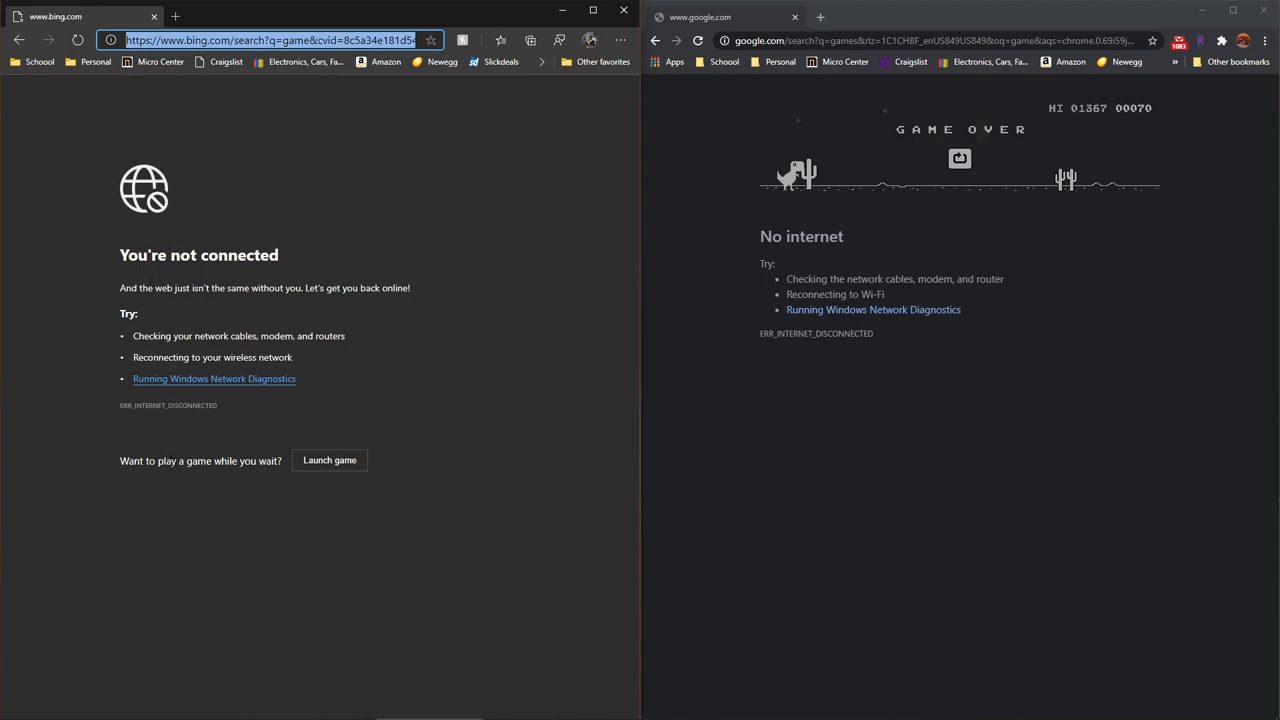
mouse_move(328, 460)
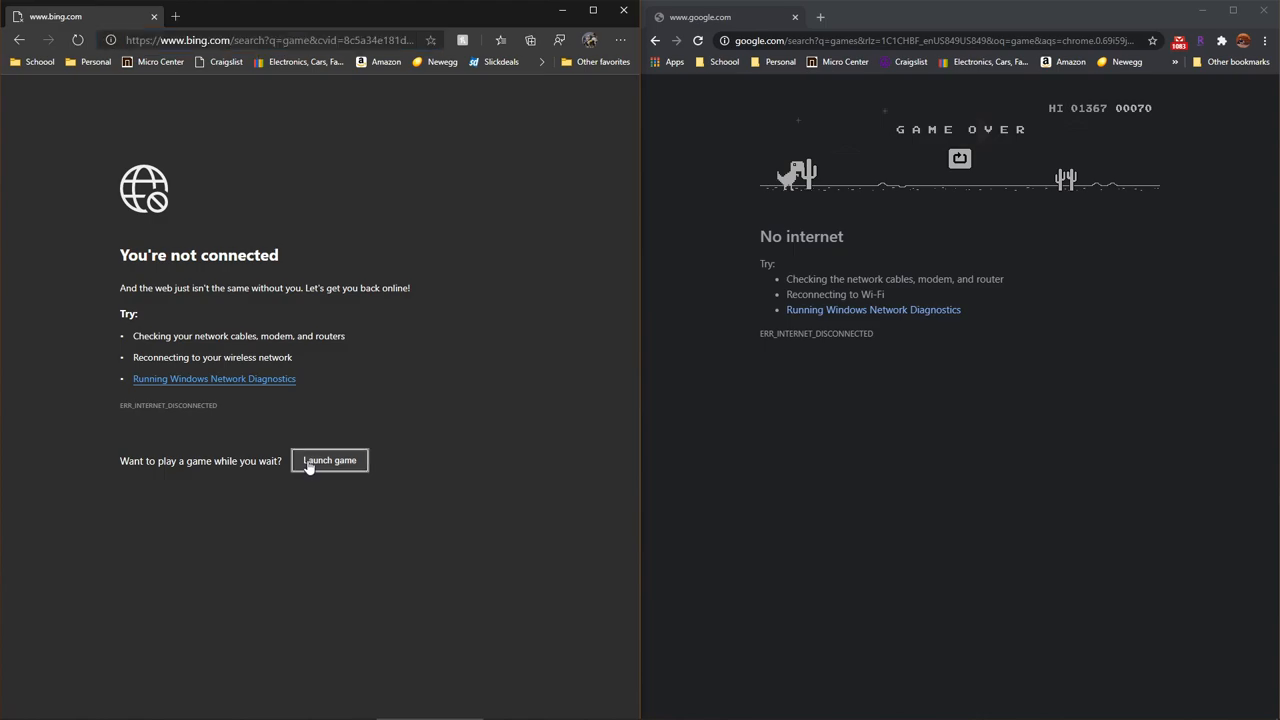
left_click(328, 460)
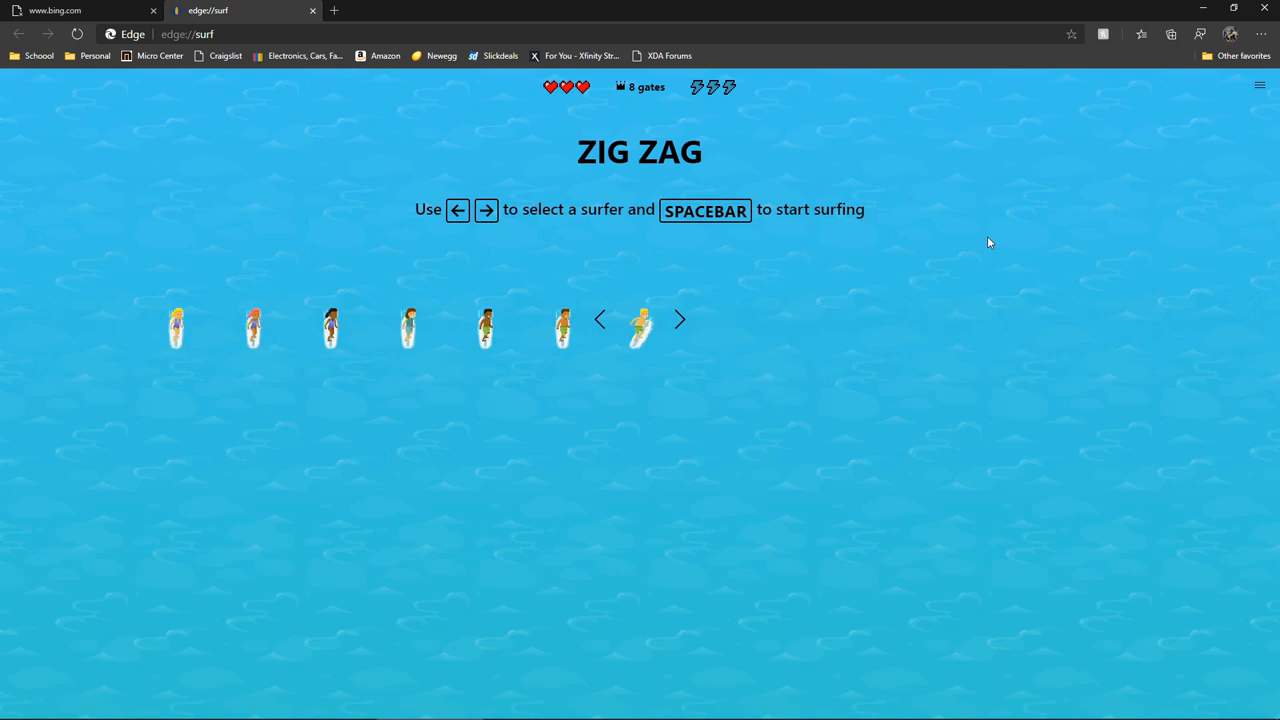
Step: Surf a round, then pick a different Game mode from the surf game's settings dropdown
key("space")
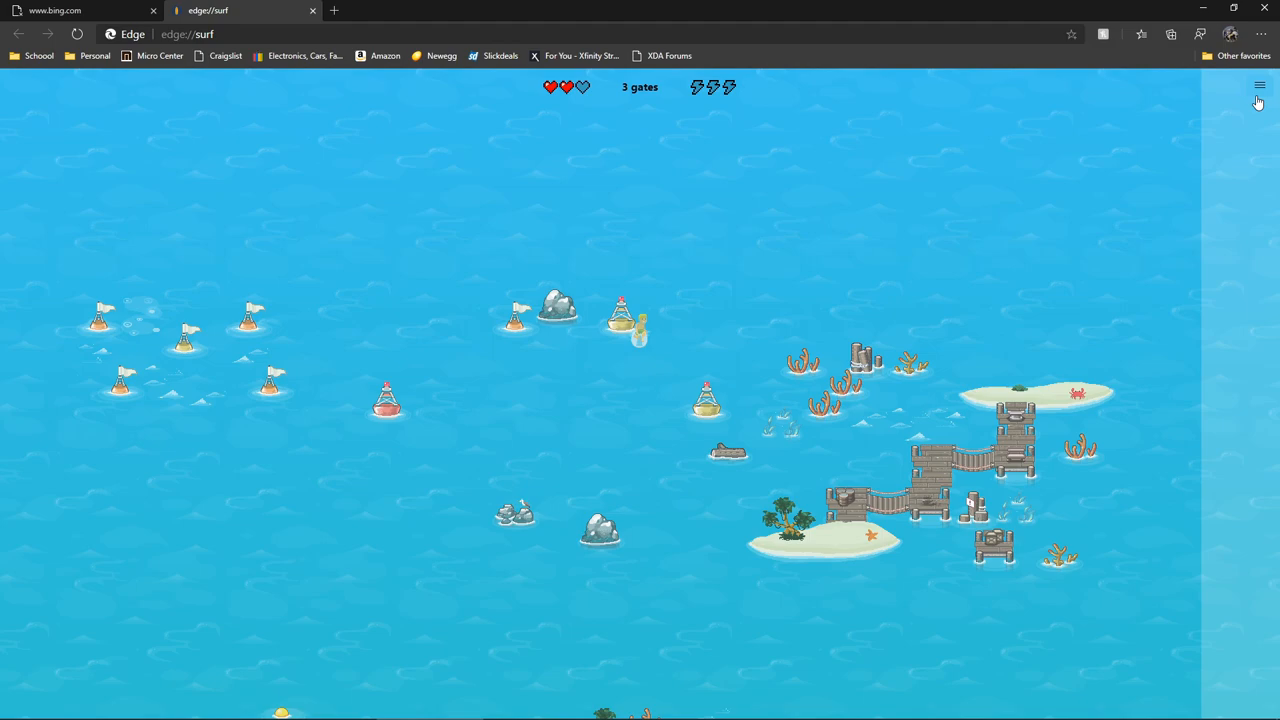
left_click(1260, 90)
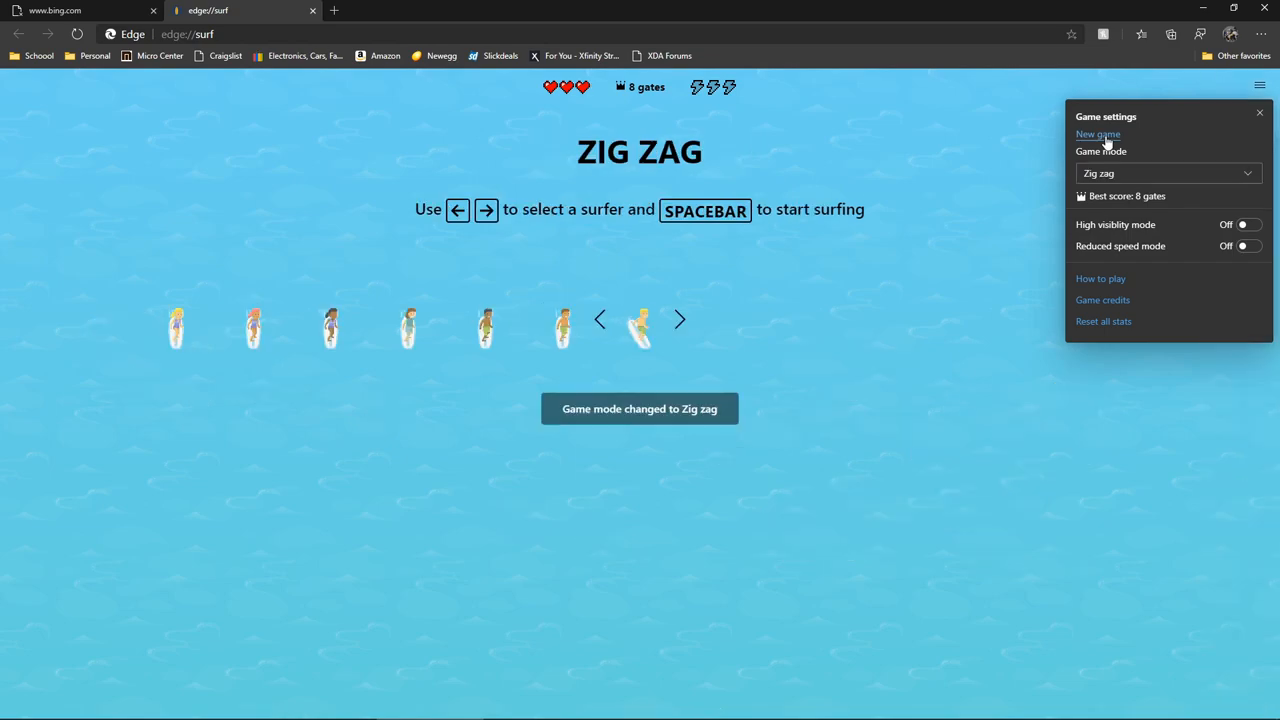
left_click(1168, 172)
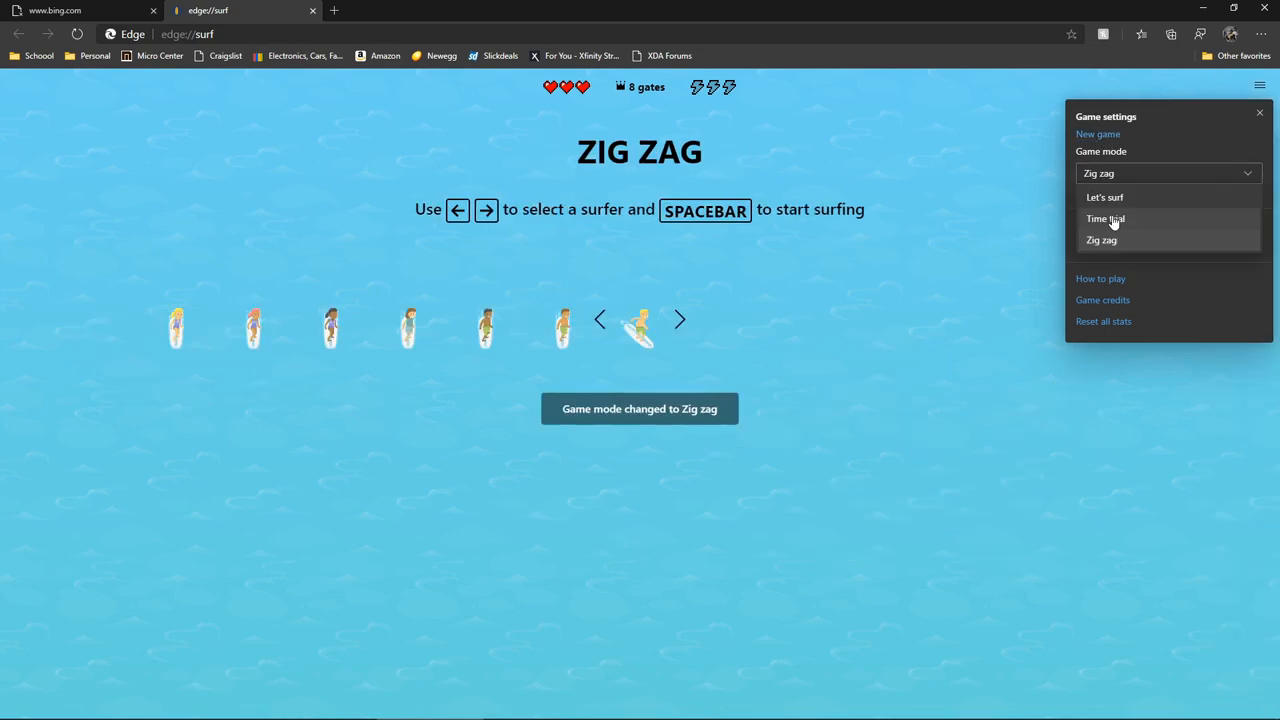
left_click(1104, 218)
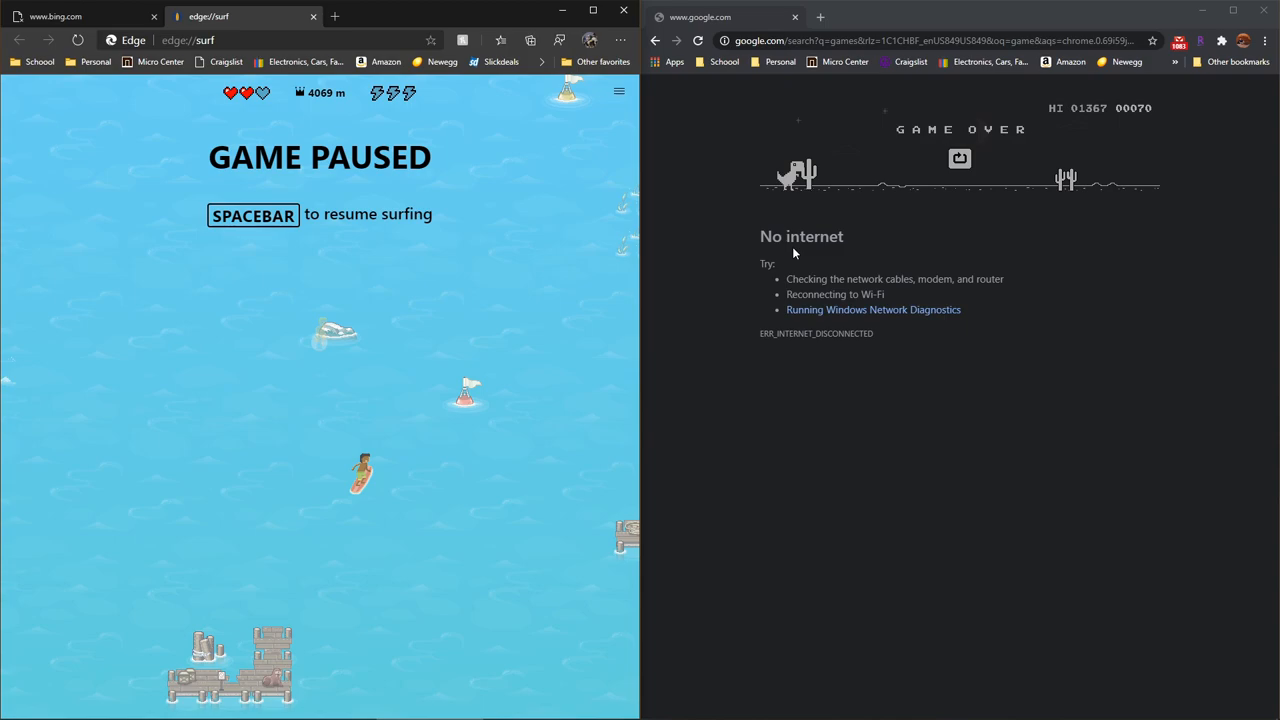
mouse_move(604, 216)
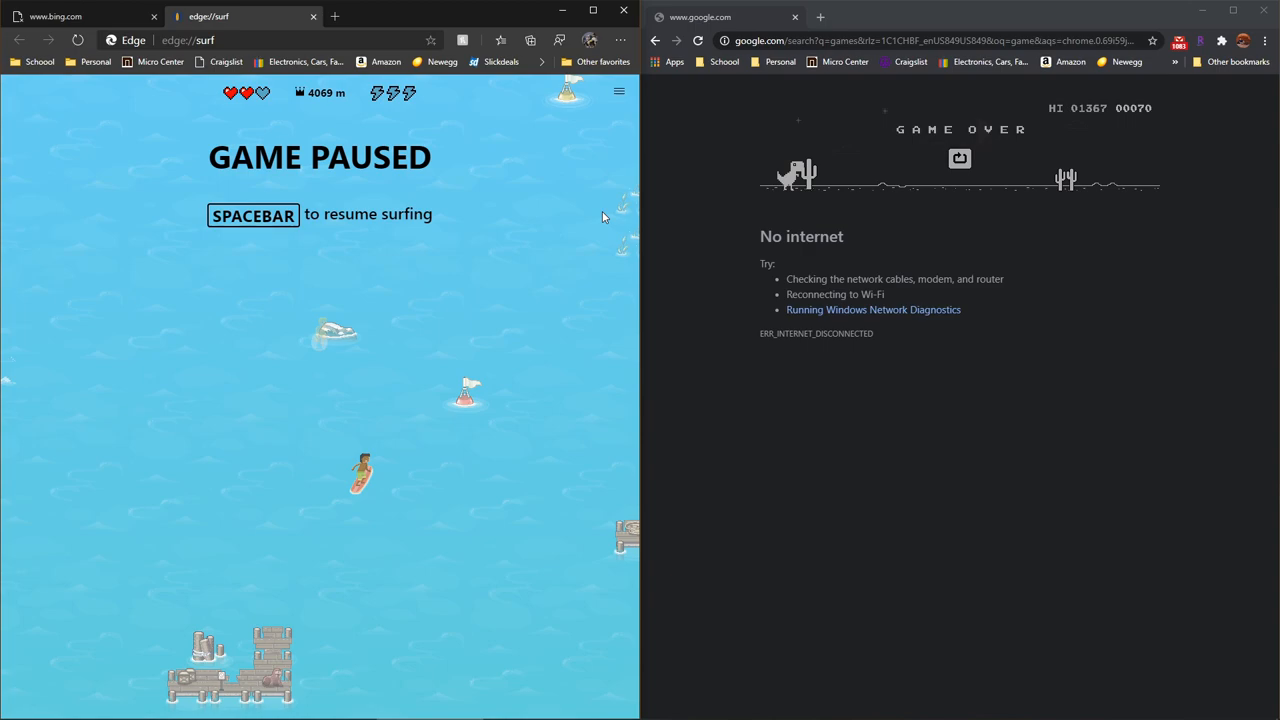
mouse_move(1028, 354)
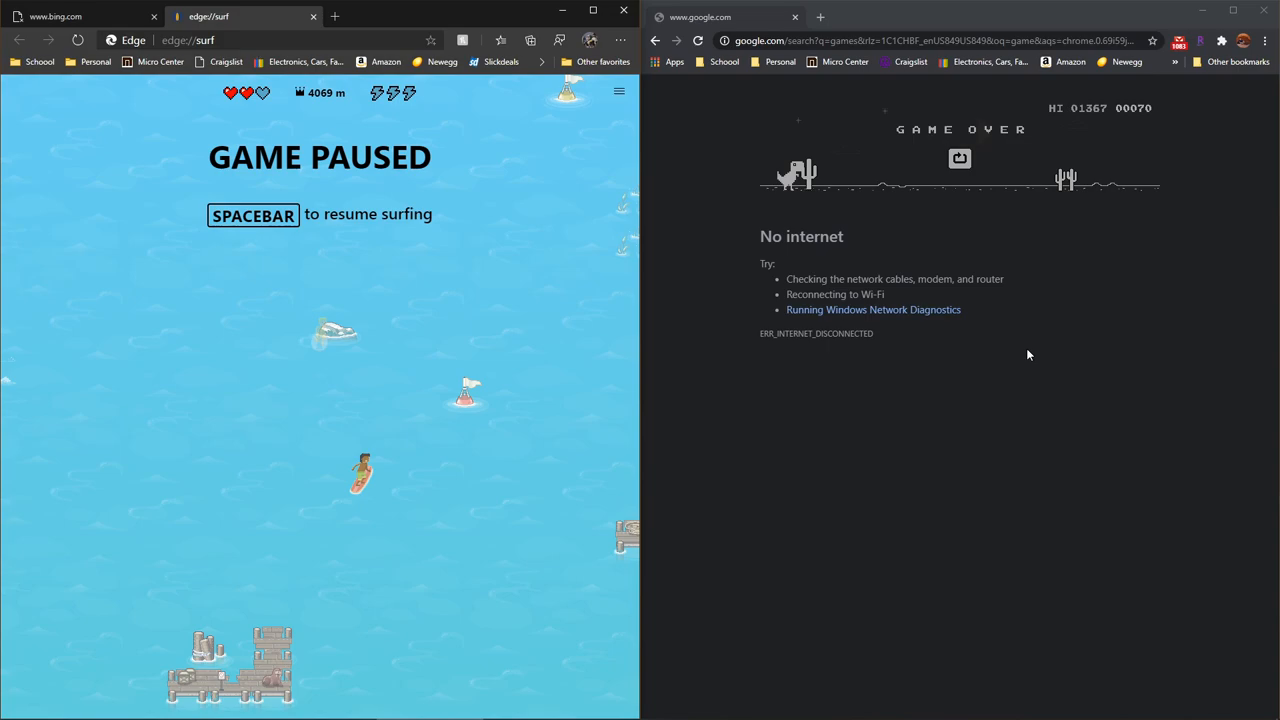
mouse_move(230, 470)
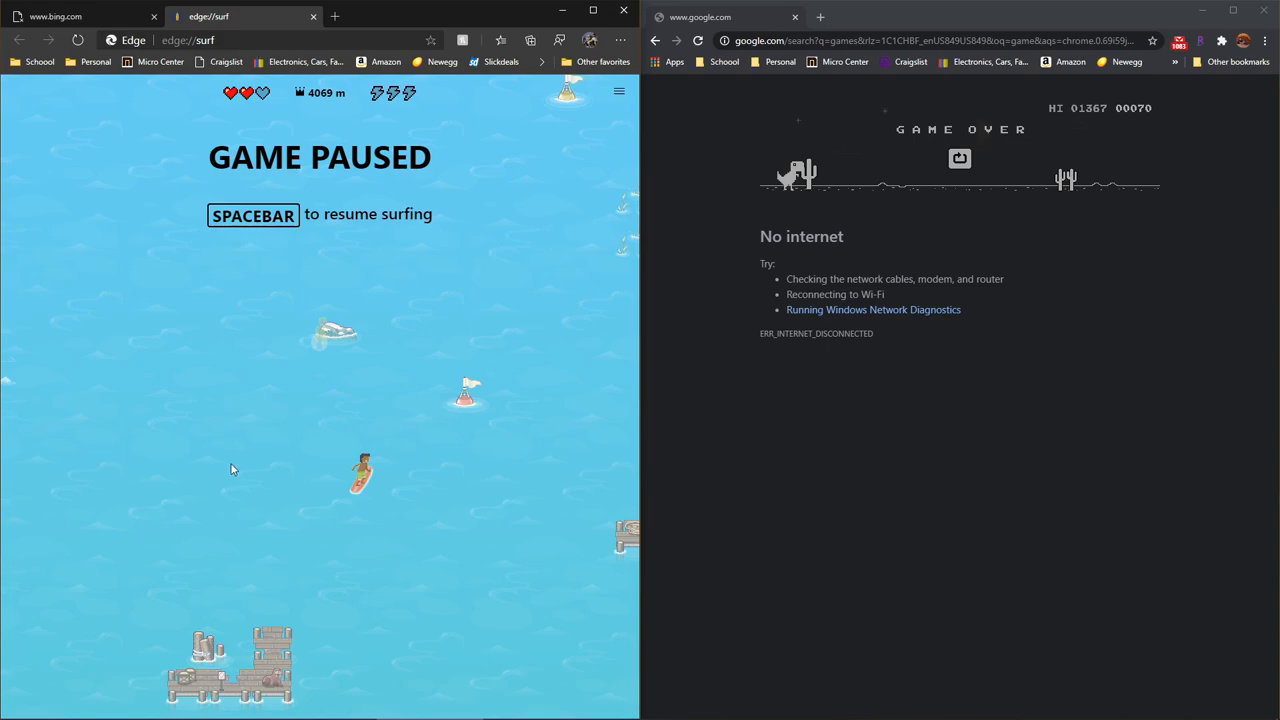